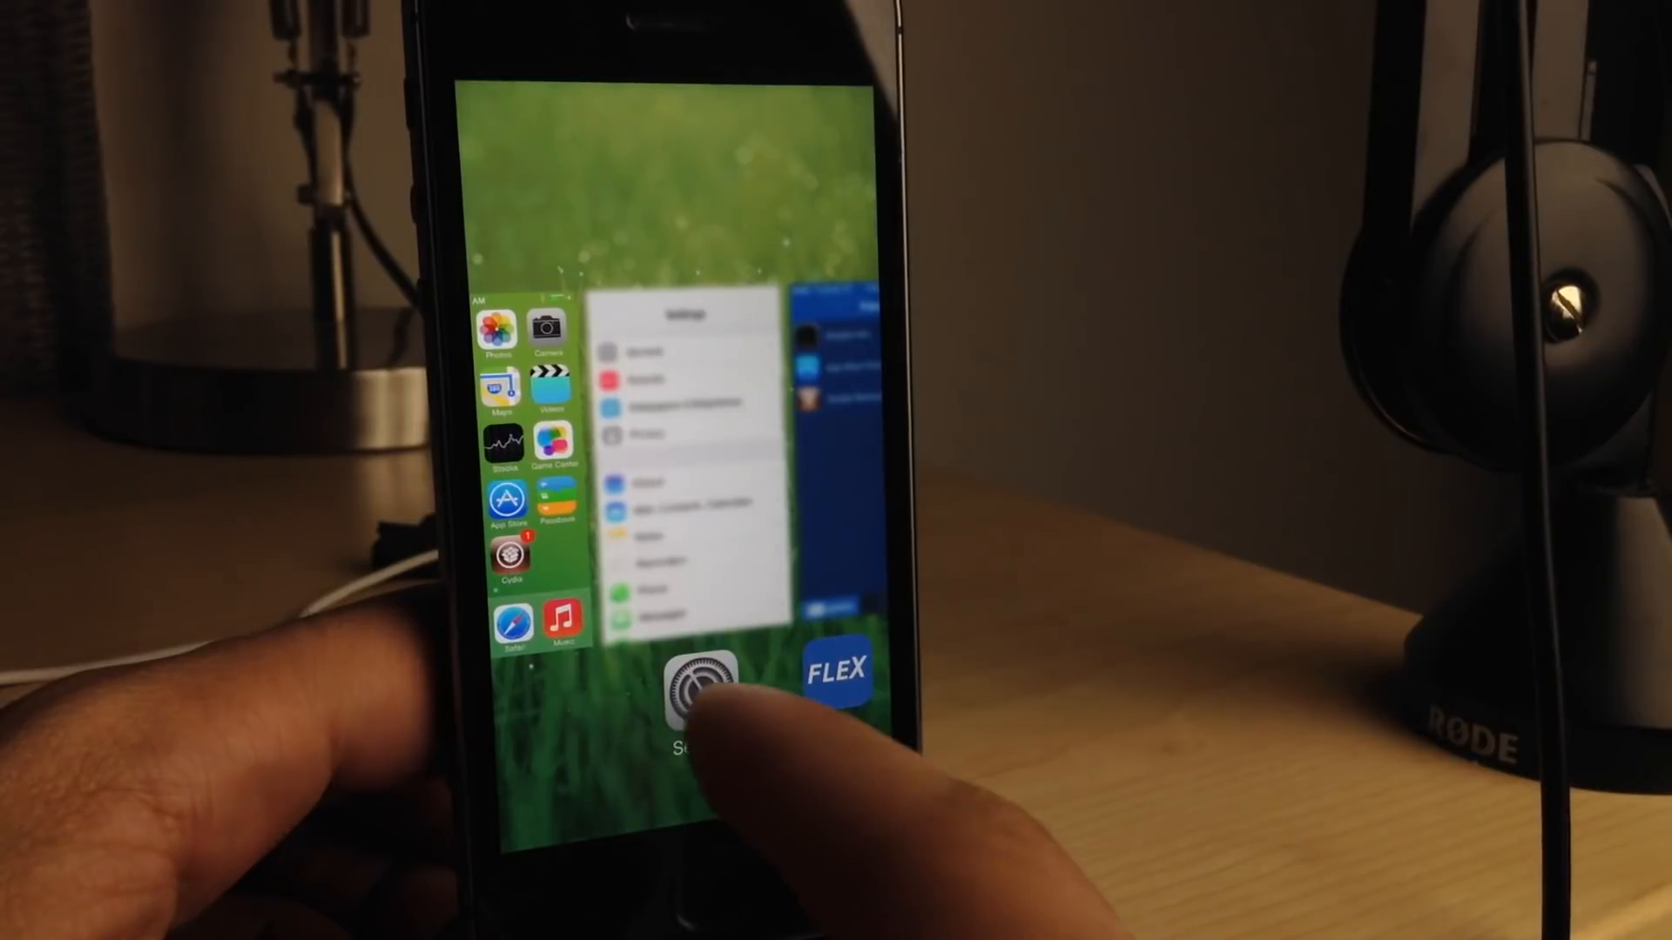
- Open the app switcher to show blurred snapshots of every app except the one just left
left_click(698, 693)
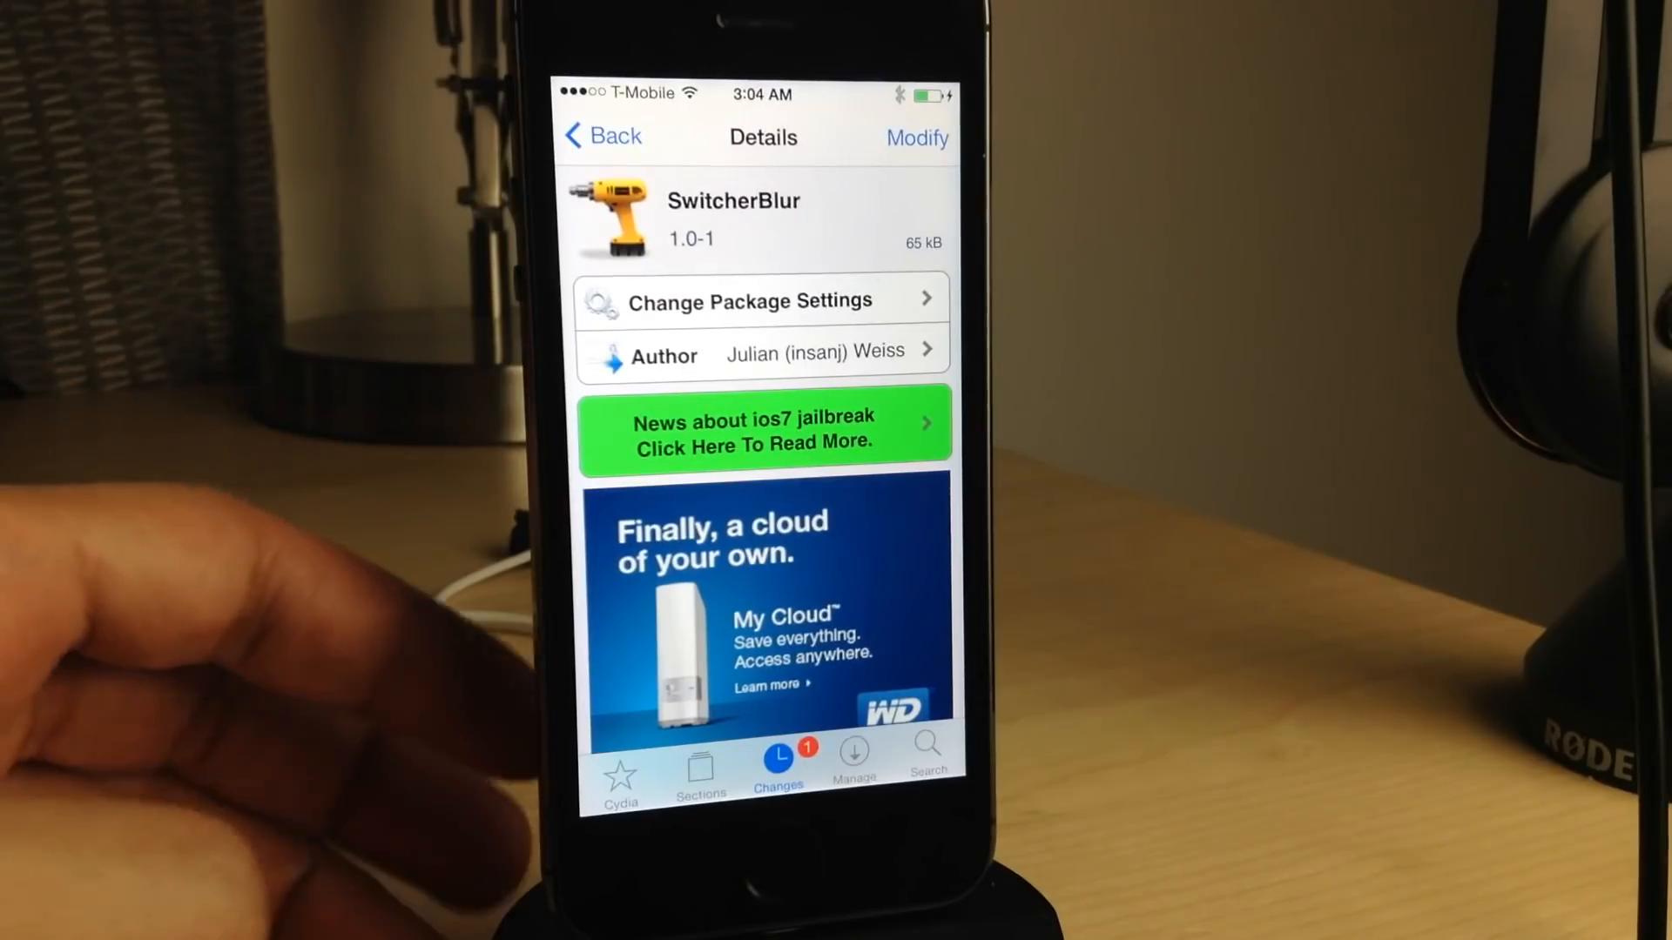
scroll("down", 3)
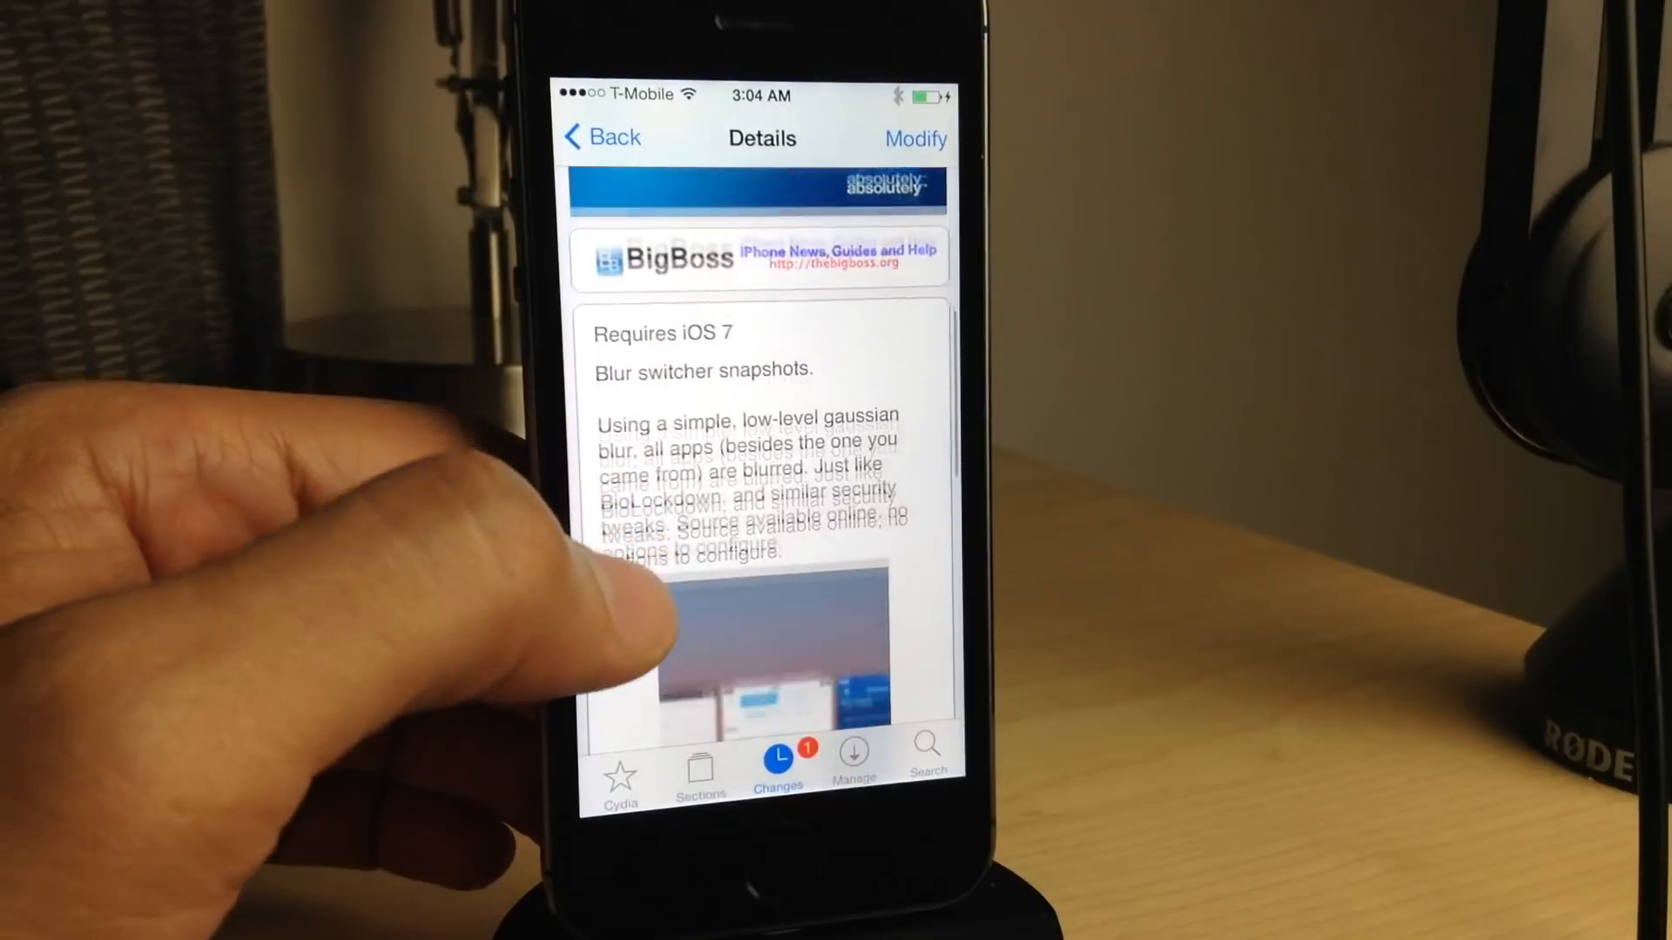
scroll("down", 3)
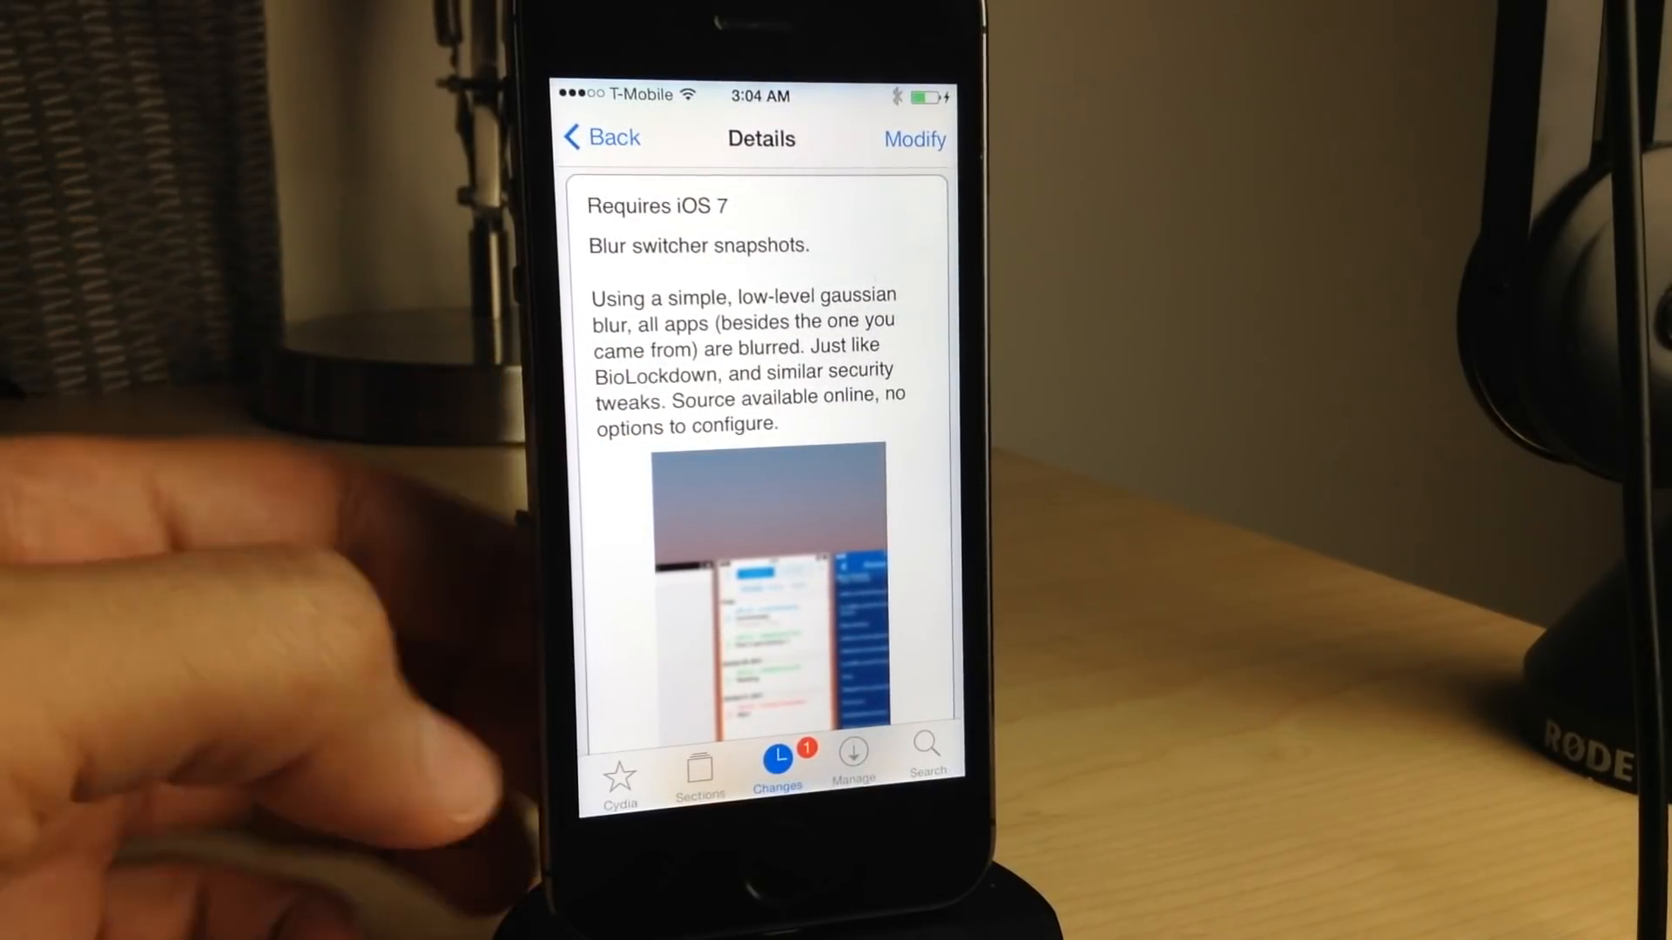
scroll("down", 3)
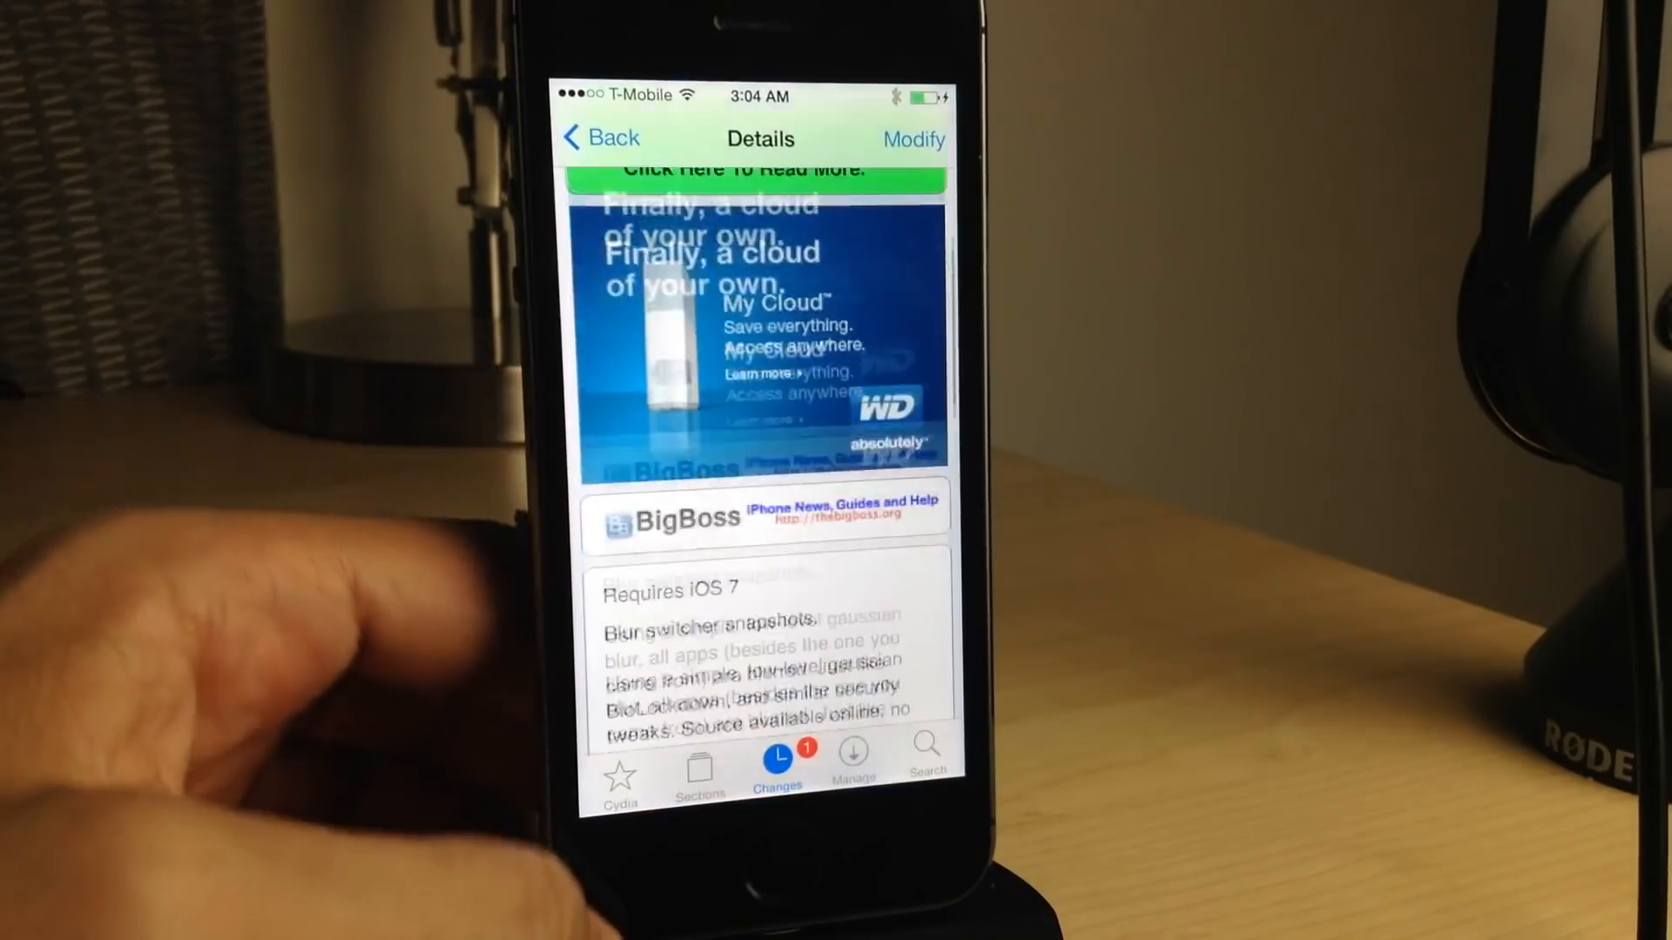